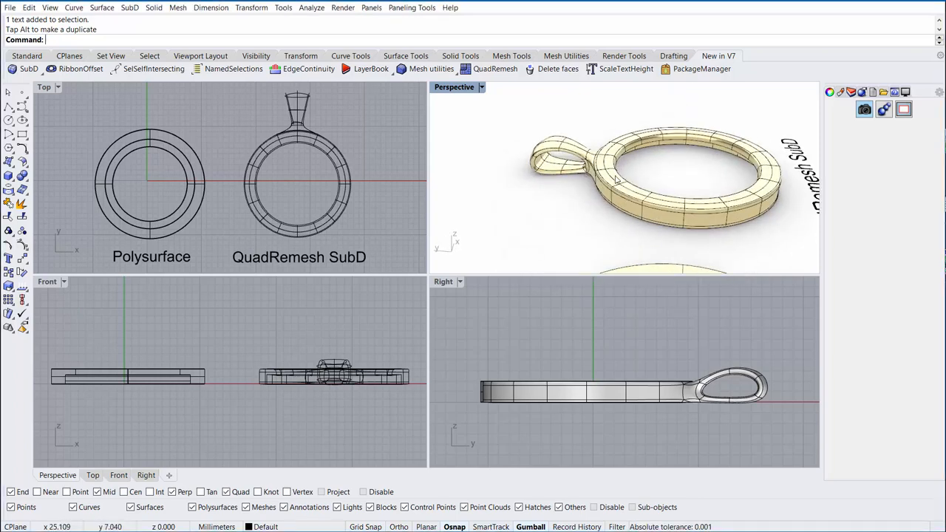
pyautogui.moveTo(726, 172)
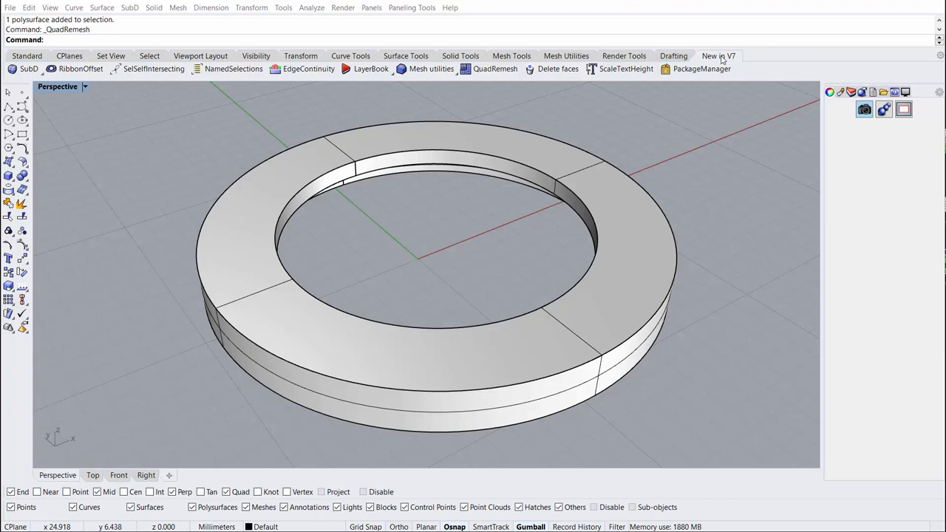
pyautogui.moveTo(494, 69)
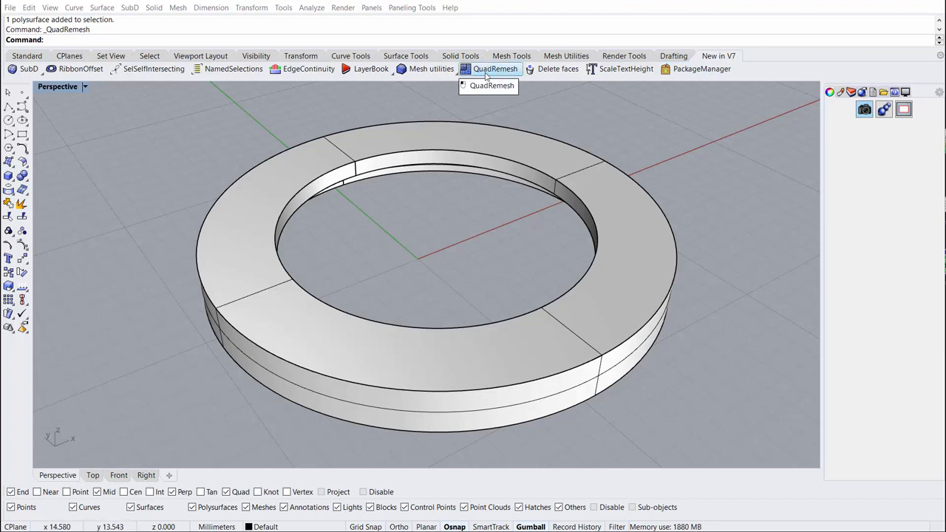
# Step: Start QuadRemesh on the ring with adaptive quad count off and X/Y symmetry on
pyautogui.click(492, 69)
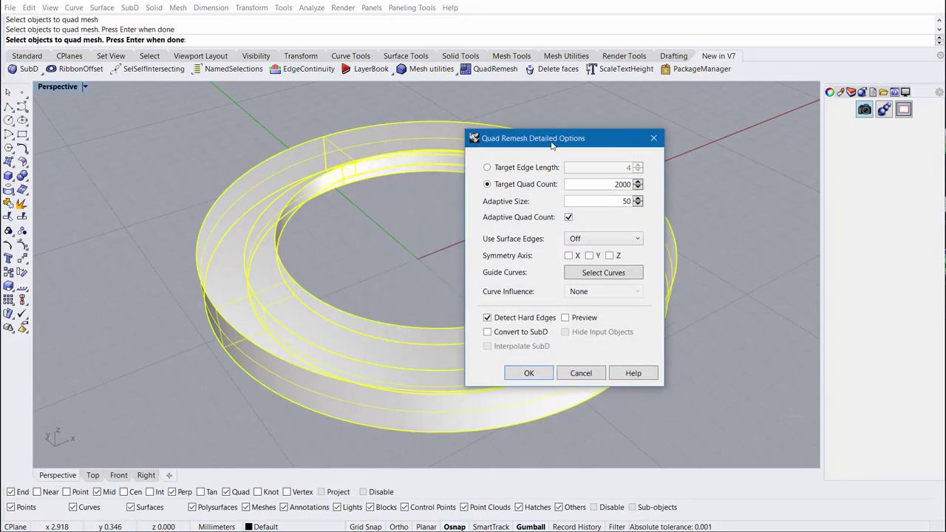
pyautogui.moveTo(562, 138); pyautogui.dragTo(612, 138)
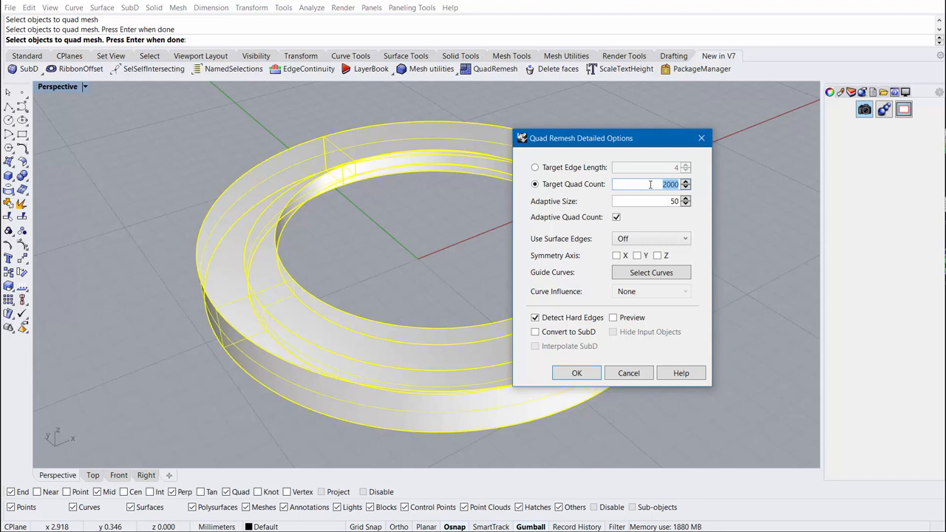
pyautogui.write('100')
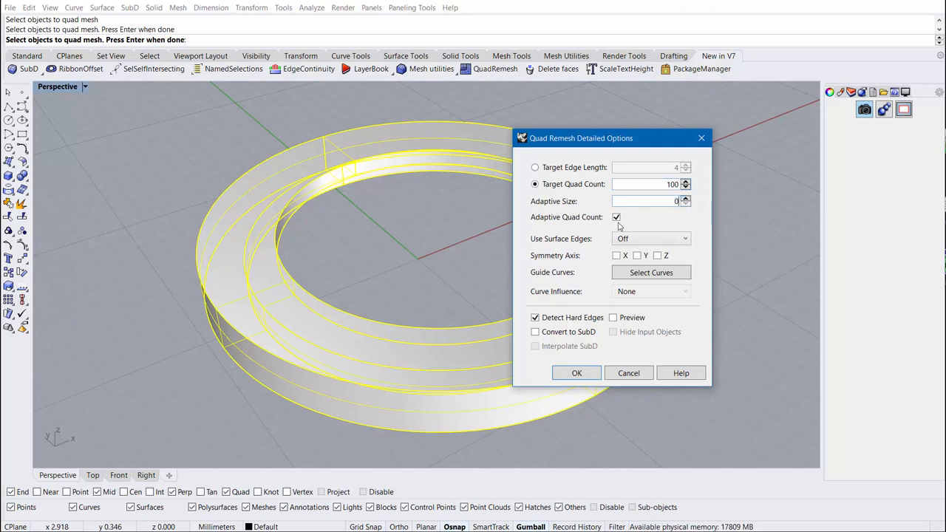
pyautogui.click(617, 216)
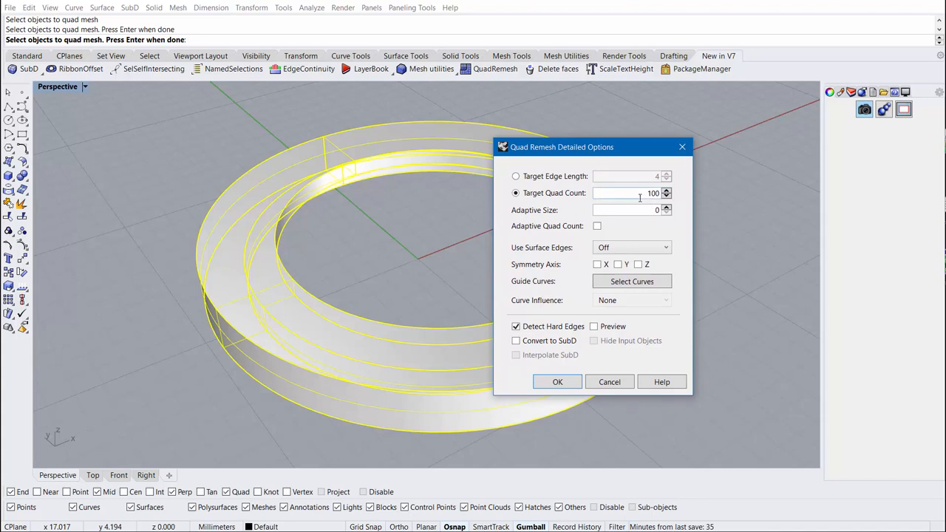
pyautogui.moveTo(646, 197)
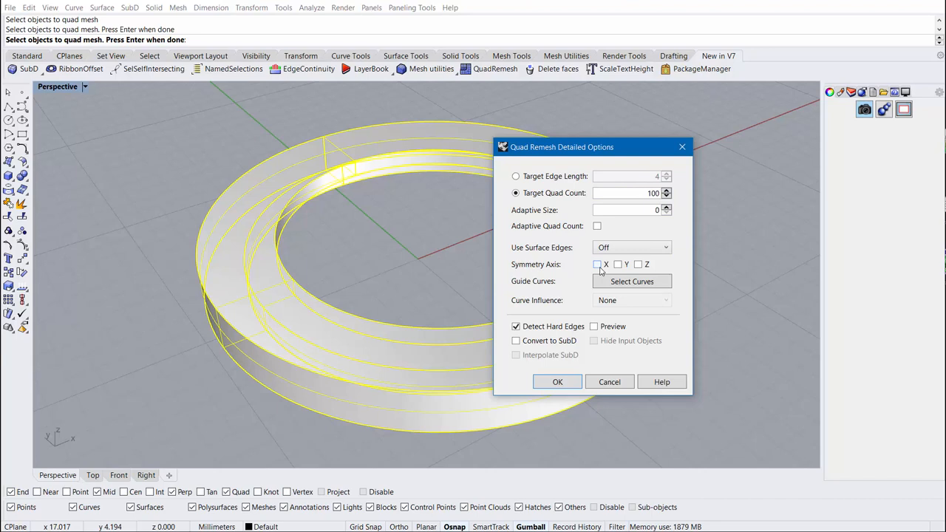
pyautogui.click(597, 263)
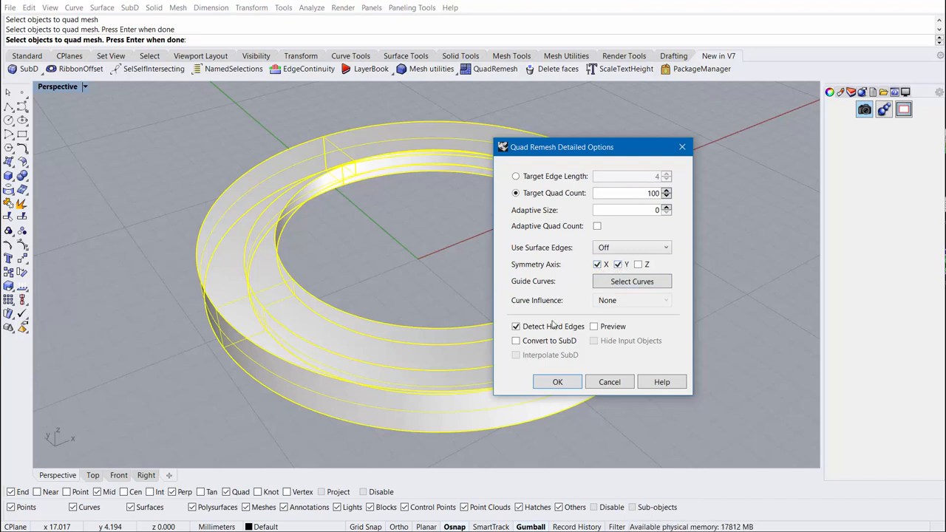
# Step: Output the remesh as an interpolated SubD and preview it with target quad count 10
pyautogui.click(516, 340)
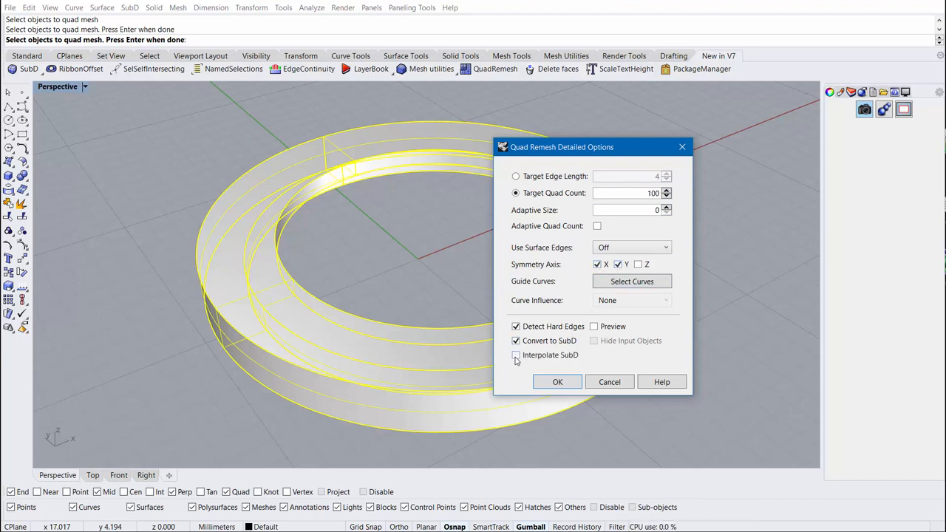
pyautogui.click(516, 355)
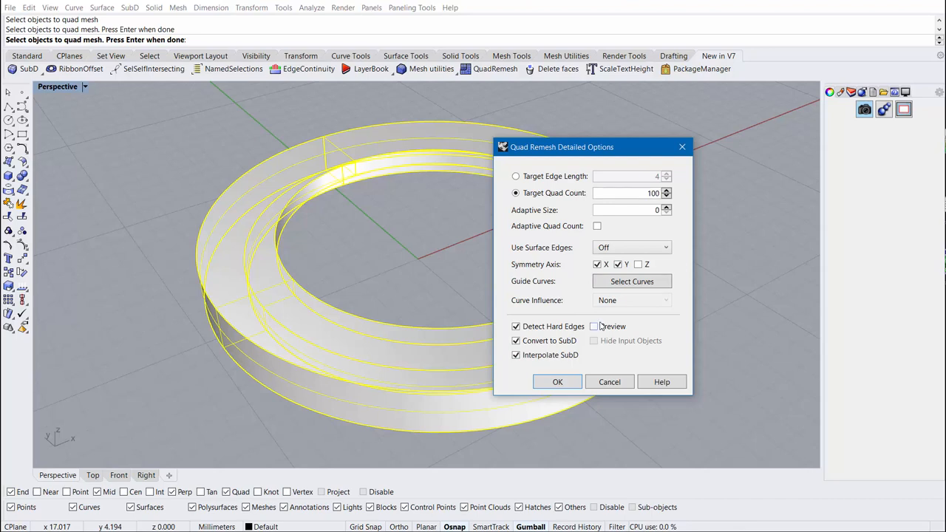
pyautogui.click(597, 327)
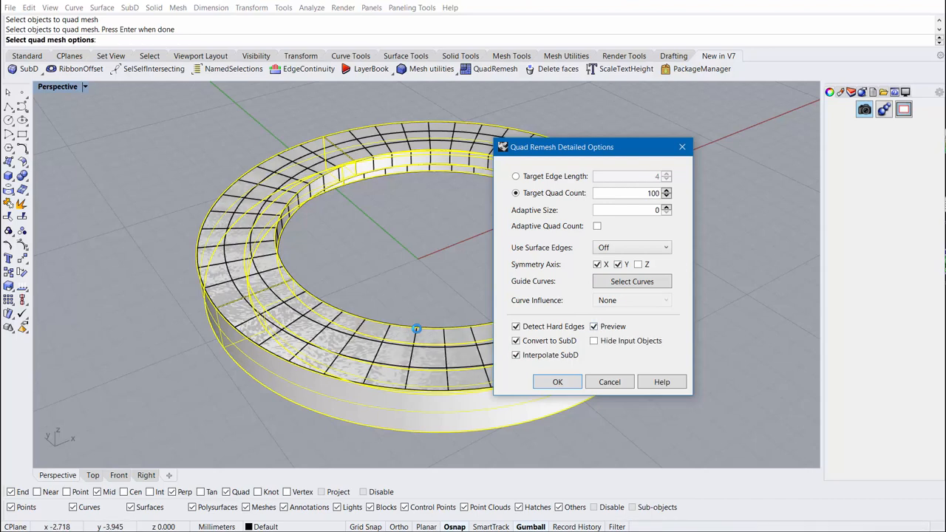
pyautogui.moveTo(322, 382)
pyautogui.write('50')
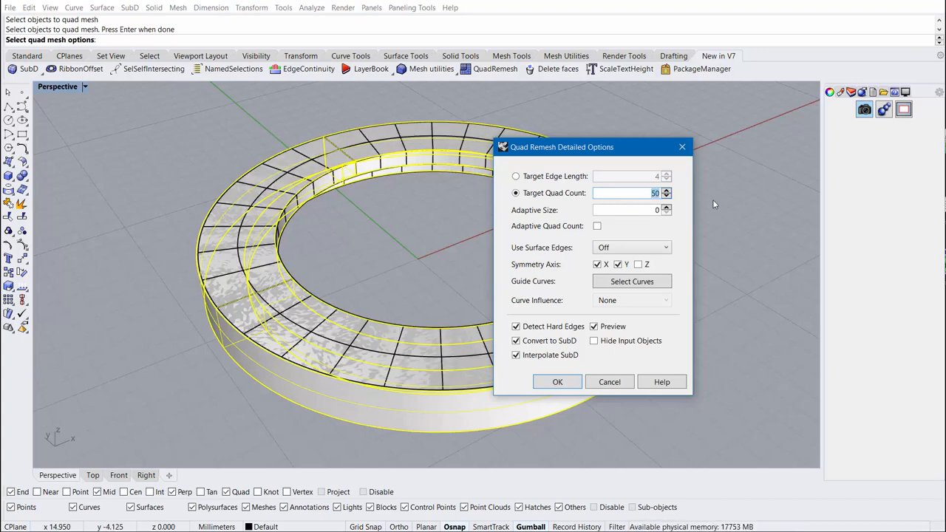
pyautogui.write('10')
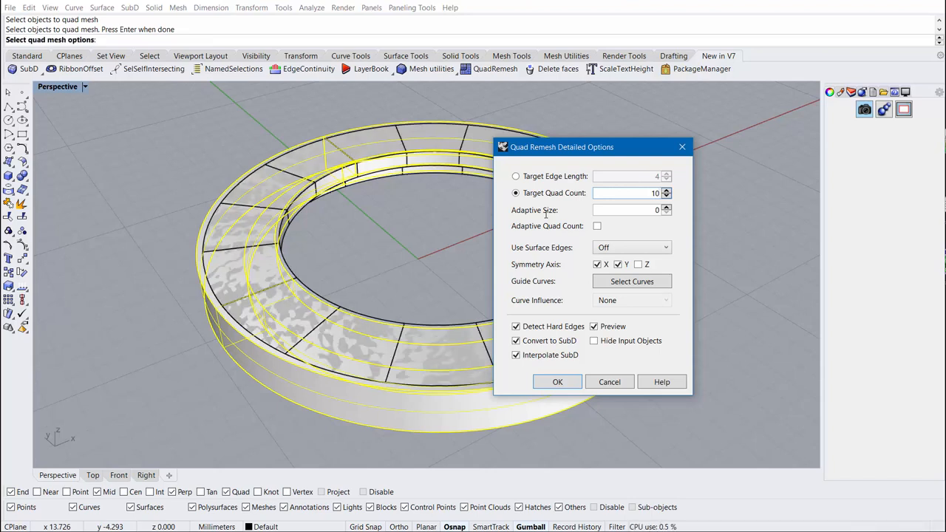
pyautogui.moveTo(406, 346)
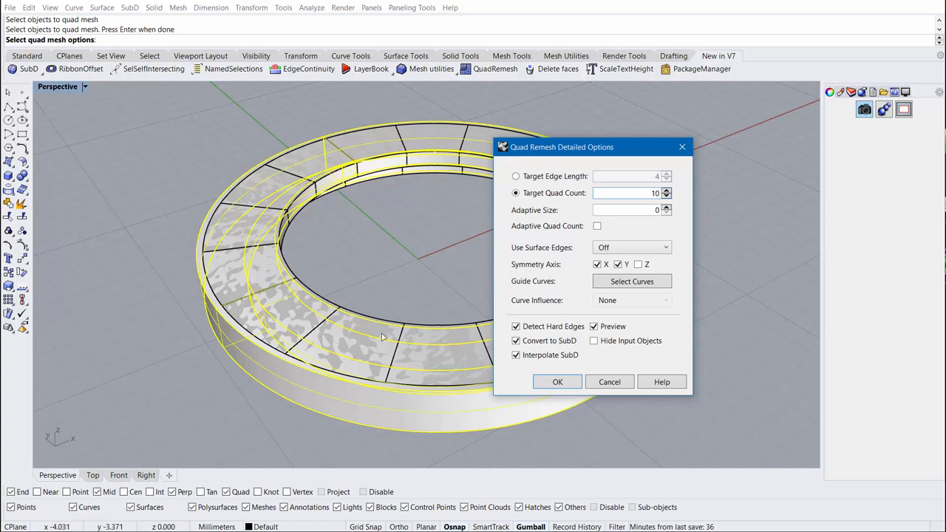
pyautogui.moveTo(557, 382)
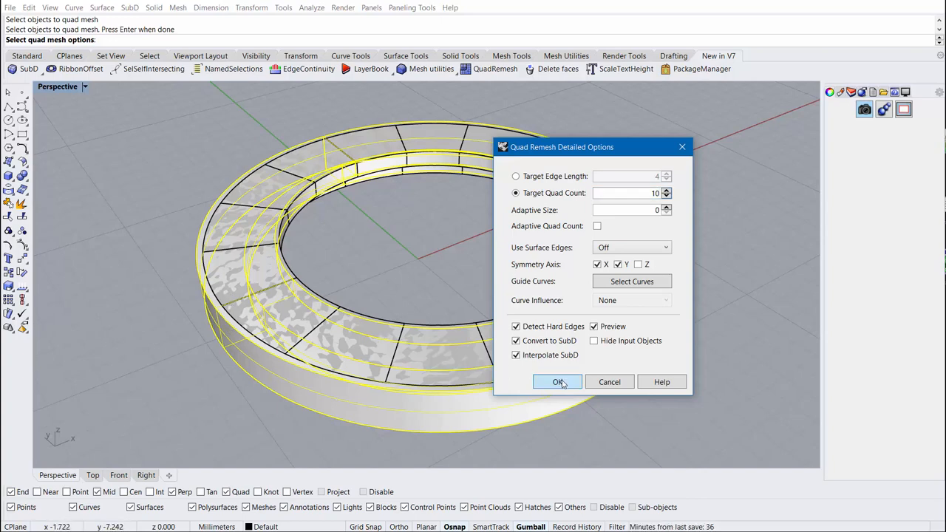
# Step: Accept the SubD ring, delete the original polysurface, and select a side face to extrude
pyautogui.click(557, 381)
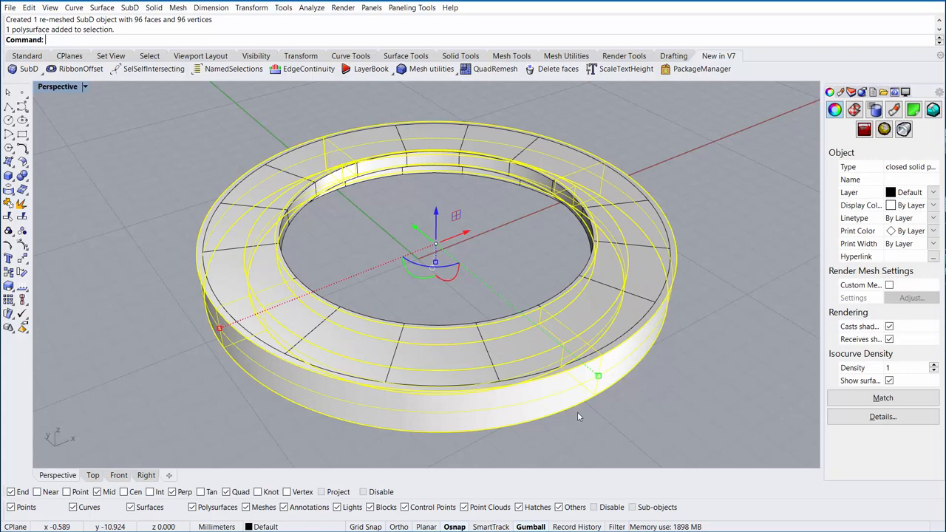
pyautogui.press('Delete')
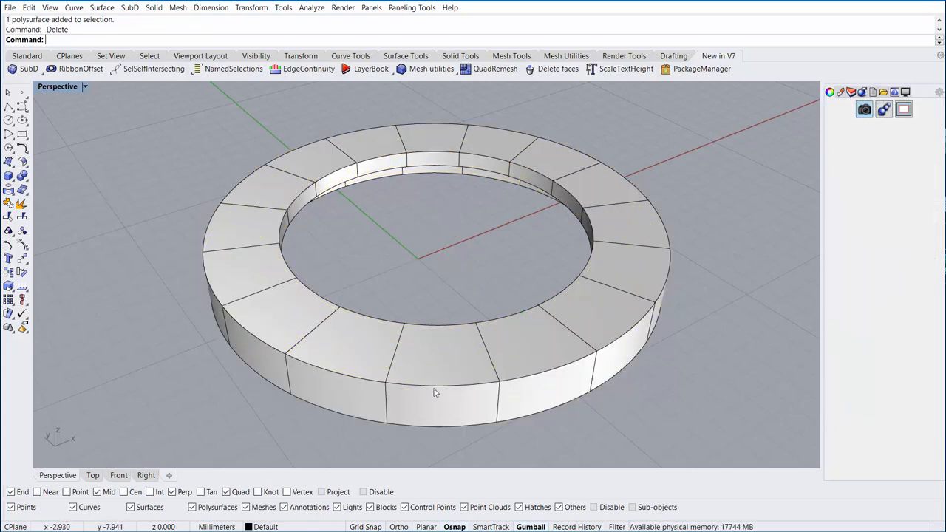
pyautogui.moveTo(435, 393); pyautogui.dragTo(343, 351)
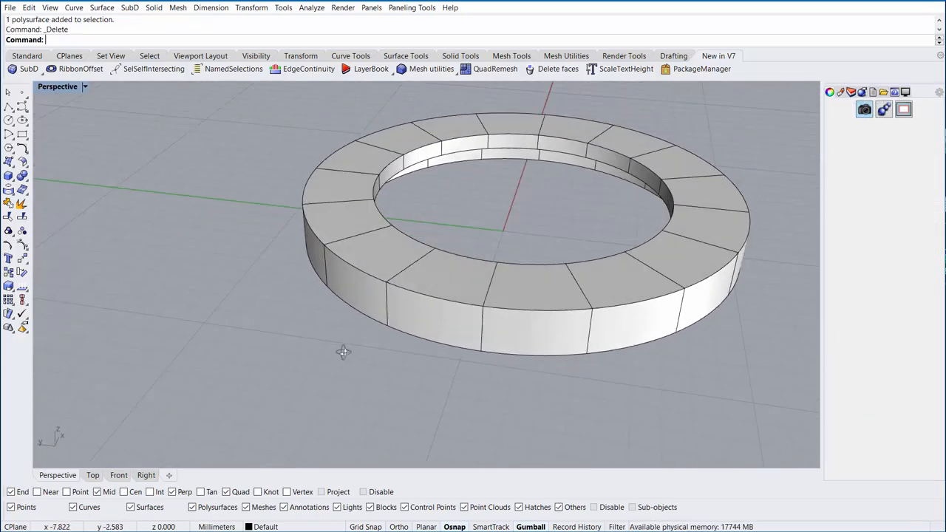
pyautogui.moveTo(343, 352); pyautogui.dragTo(384, 306)
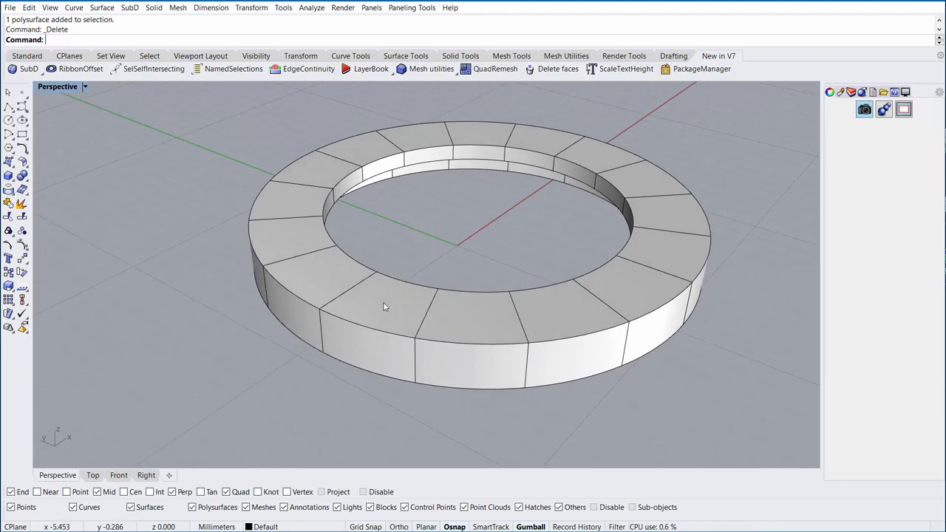
pyautogui.click(377, 303)
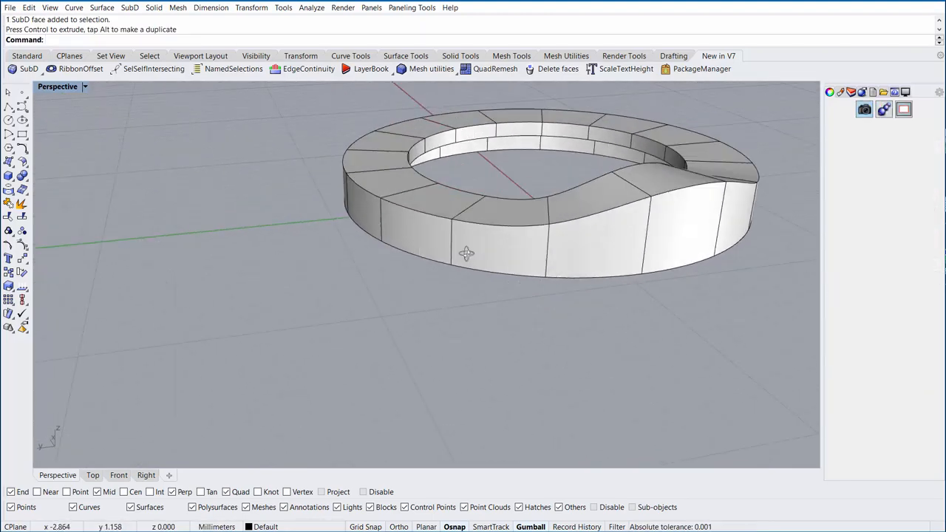
# Step: Undo the trial bale extrusion back to the plain creased band
pyautogui.press('ctrl+z')
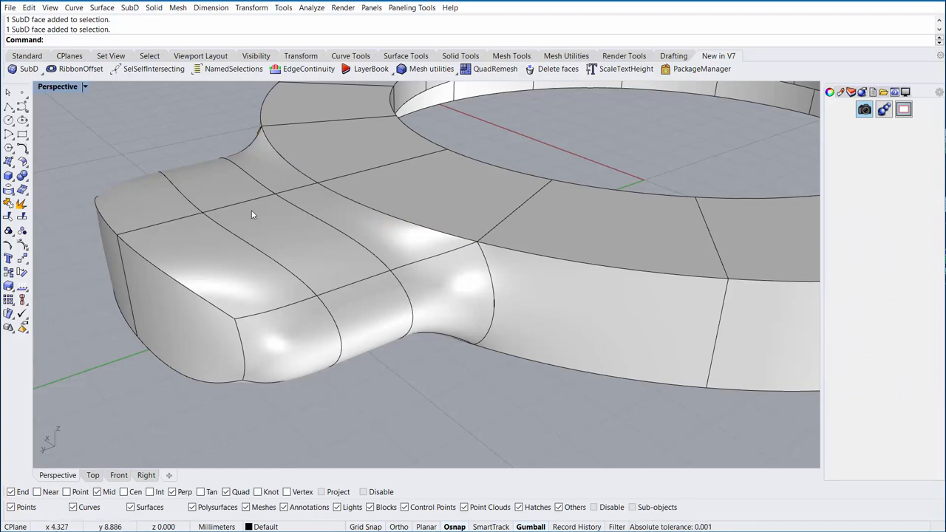
pyautogui.press('ctrl+z')
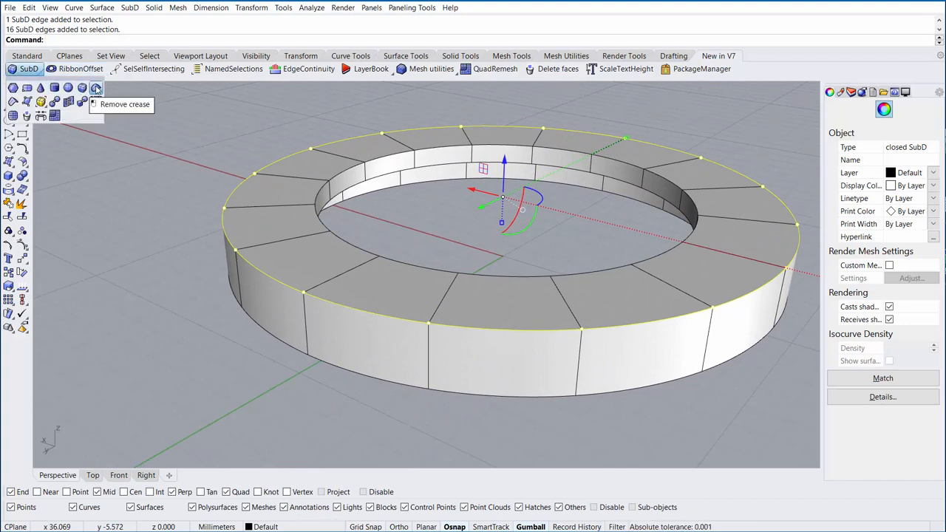
# Step: Remove the creases from the ring's edges and insert an extra edge loop around it
pyautogui.click(96, 89)
pyautogui.write('InsertEdge')
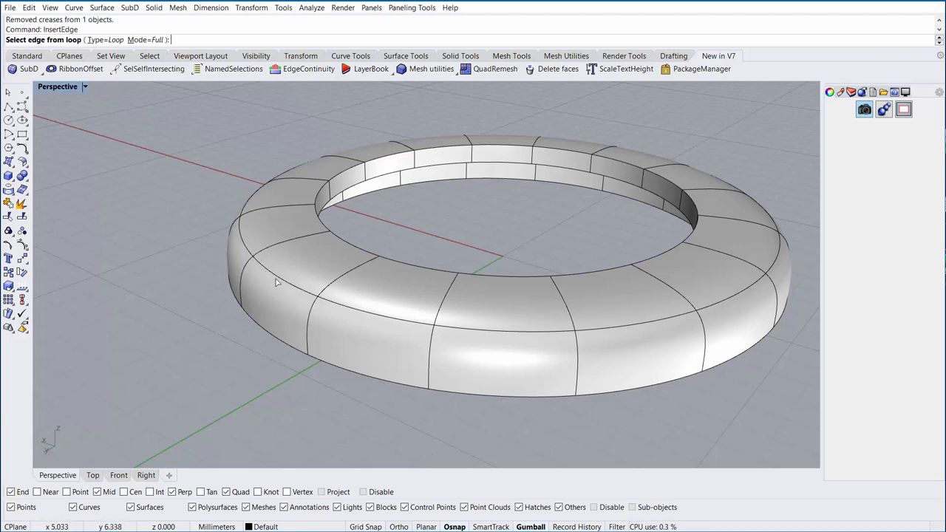
pyautogui.click(276, 280)
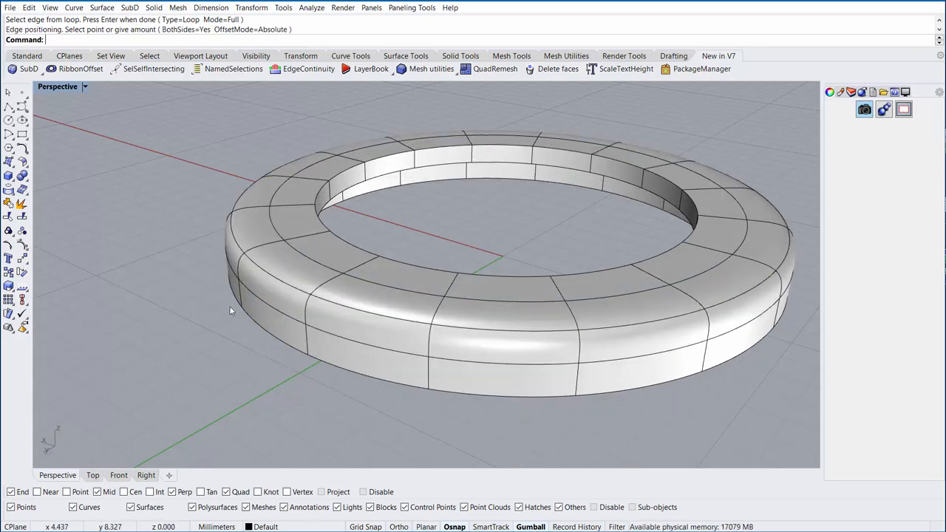
pyautogui.moveTo(280, 309)
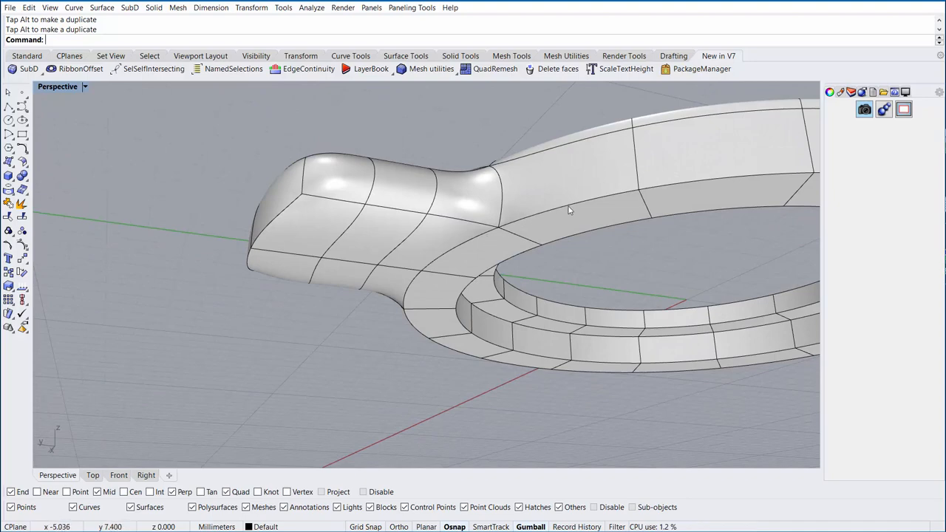
# Step: Select the edges at the bale's tip for lengthening it into a longer lobe
pyautogui.moveTo(569, 210); pyautogui.dragTo(414, 289)
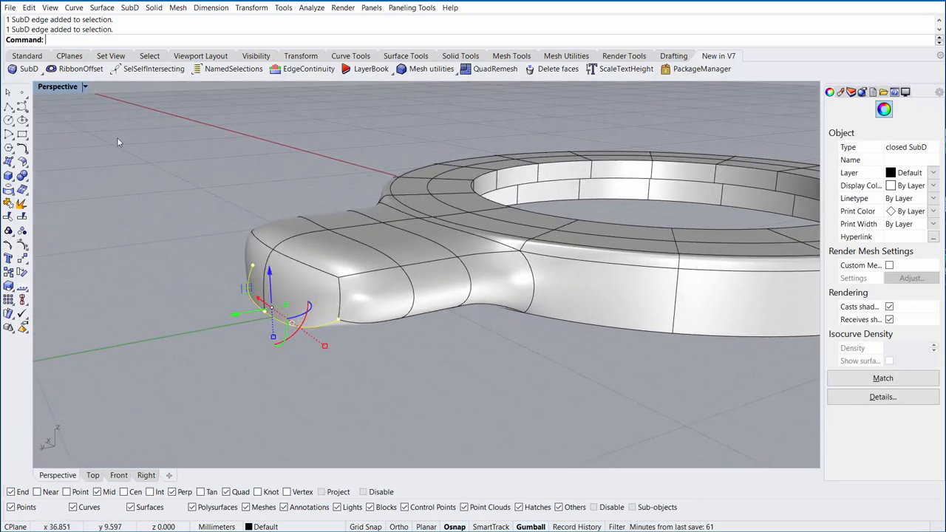
pyautogui.click(29, 69)
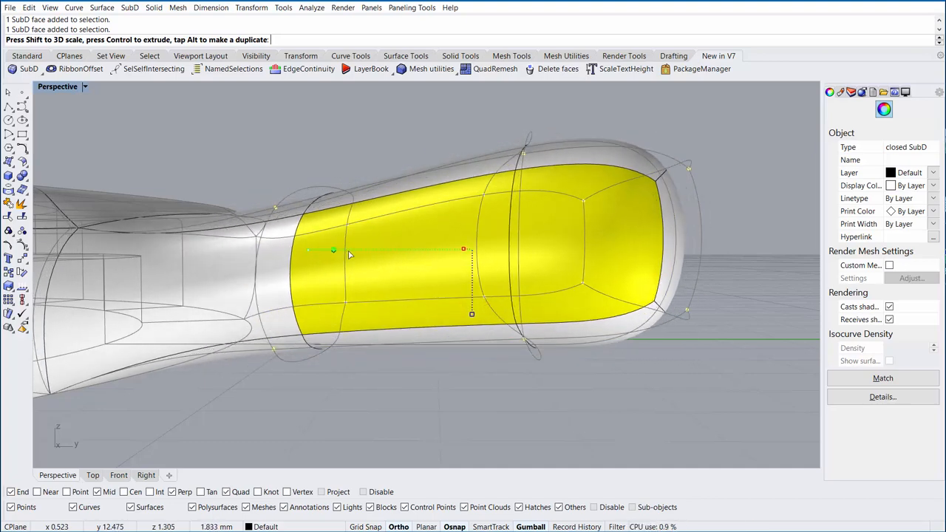
# Step: Inset the bale's side face smaller, push it inward, and select the inset faces to delete
pyautogui.moveTo(333, 250); pyautogui.dragTo(346, 250)
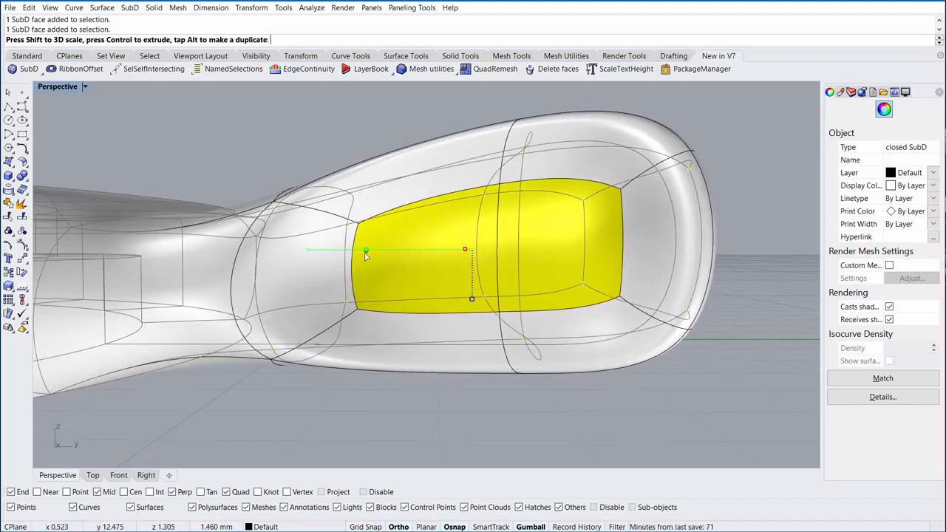
pyautogui.moveTo(367, 251); pyautogui.dragTo(359, 254)
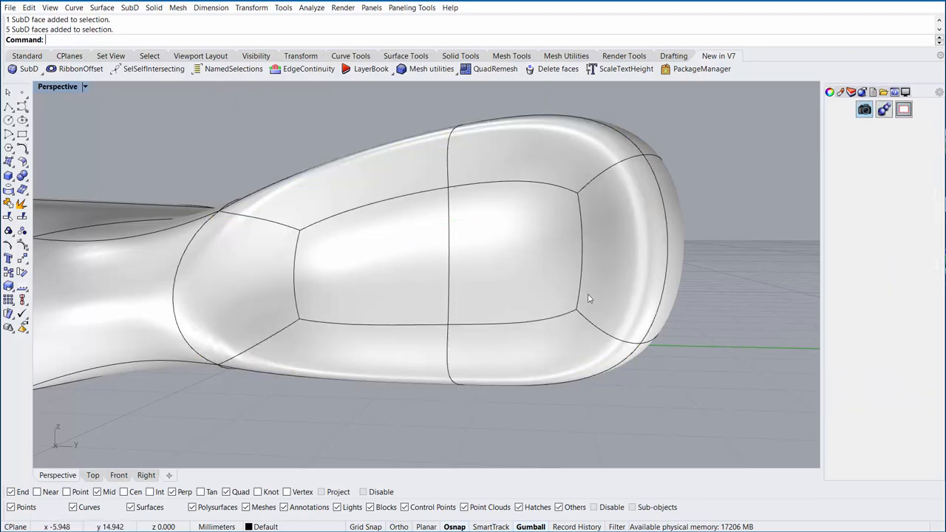
pyautogui.click(362, 274)
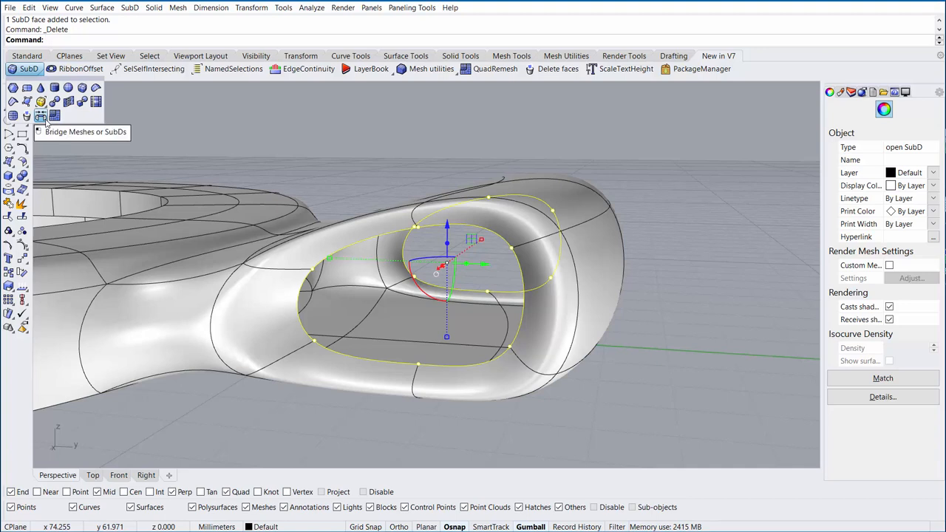
# Step: Bridge the two openings in the bale into a chain pass-through hole
pyautogui.click(42, 115)
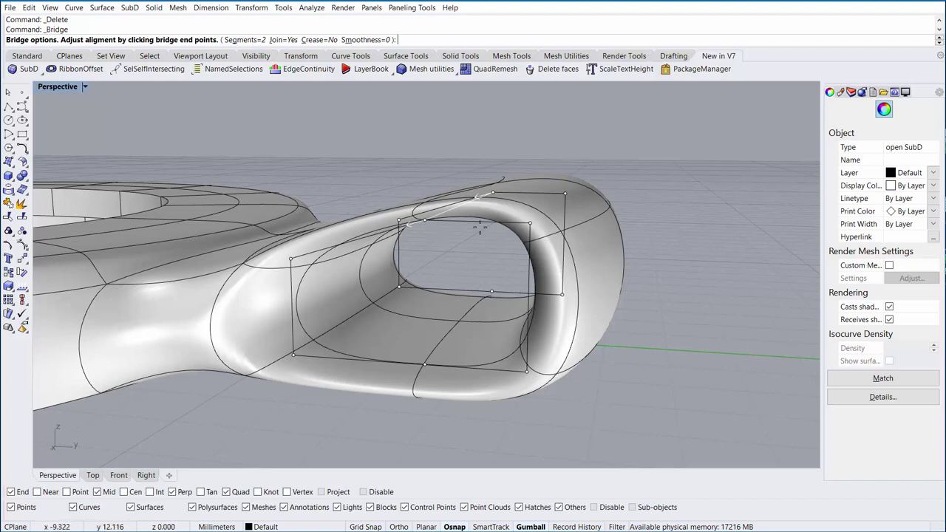
pyautogui.moveTo(793, 106)
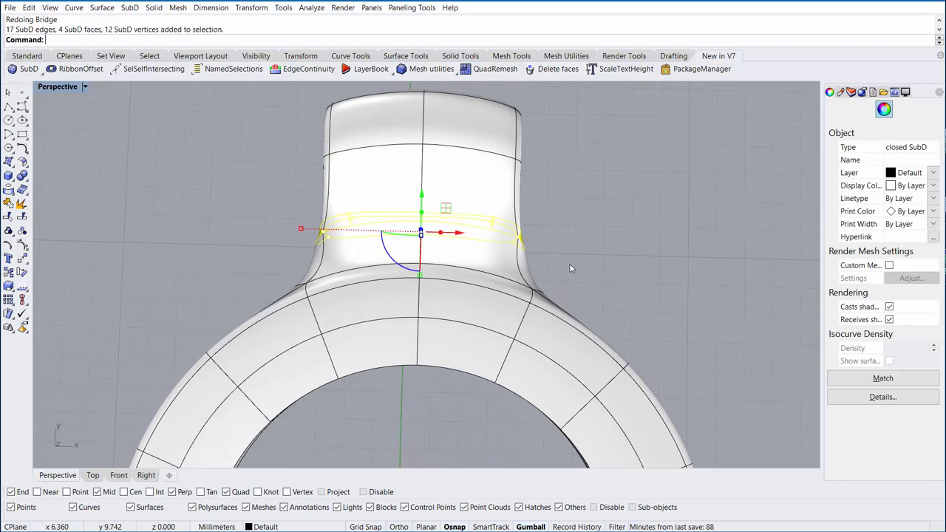
# Step: Pinch the bale's neck loop narrower and select its top cap faces for reshaping
pyautogui.moveTo(441, 234); pyautogui.dragTo(322, 243)
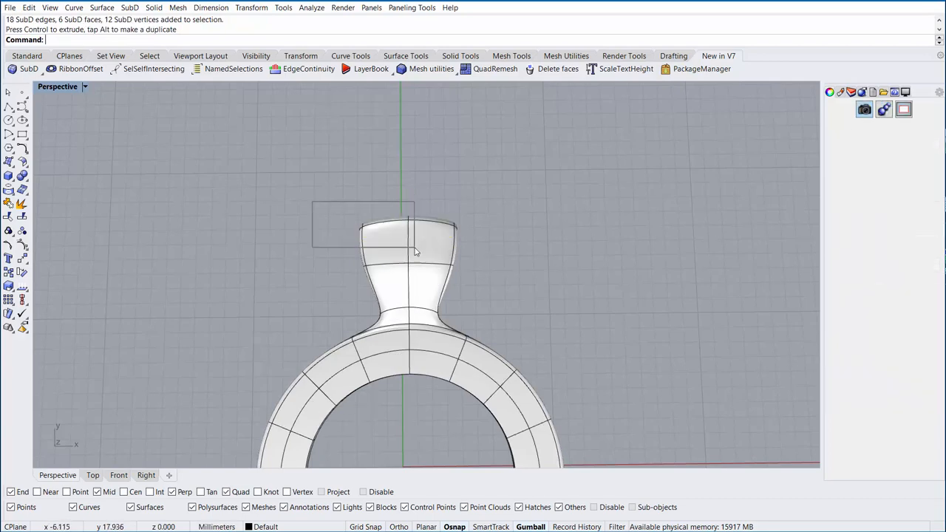
pyautogui.click(412, 252)
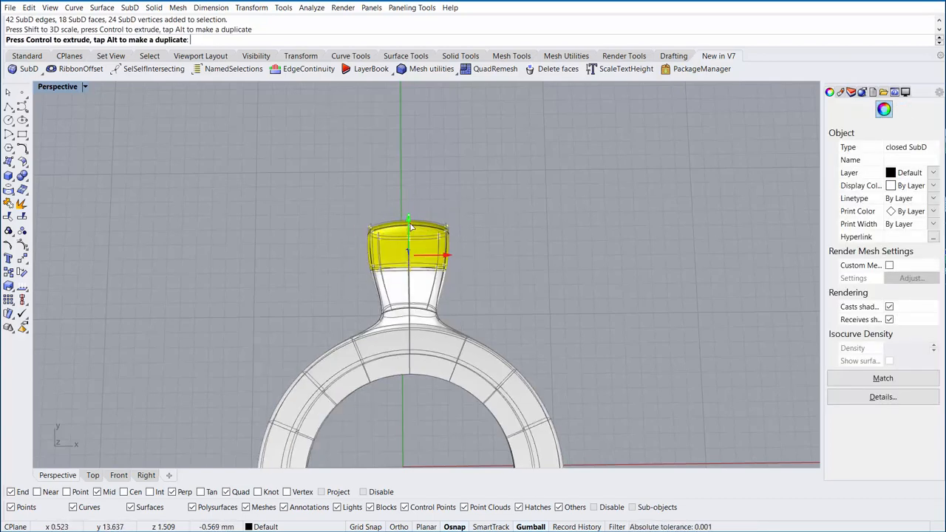